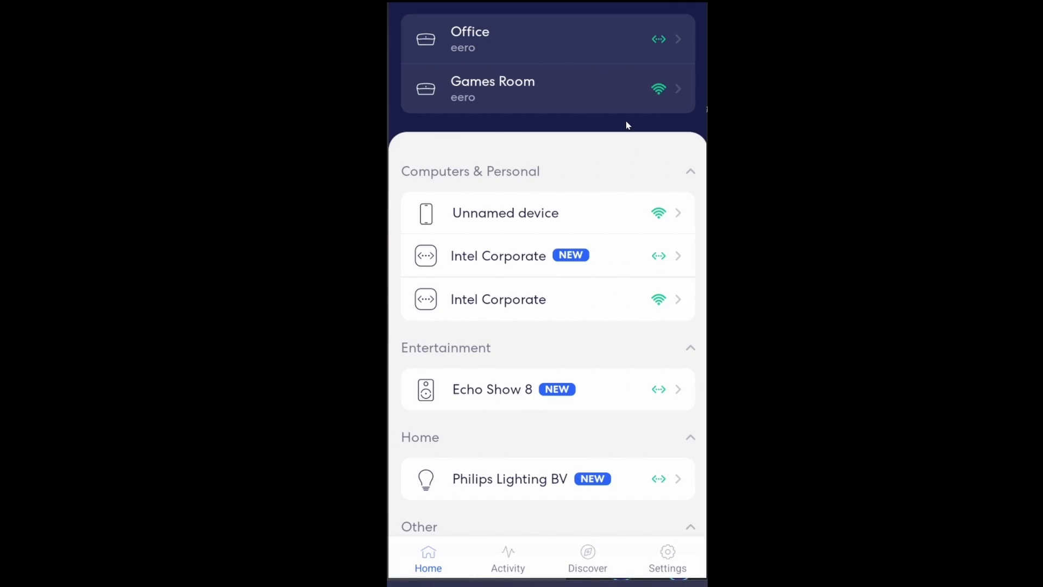
pyautogui.moveTo(618, 122)
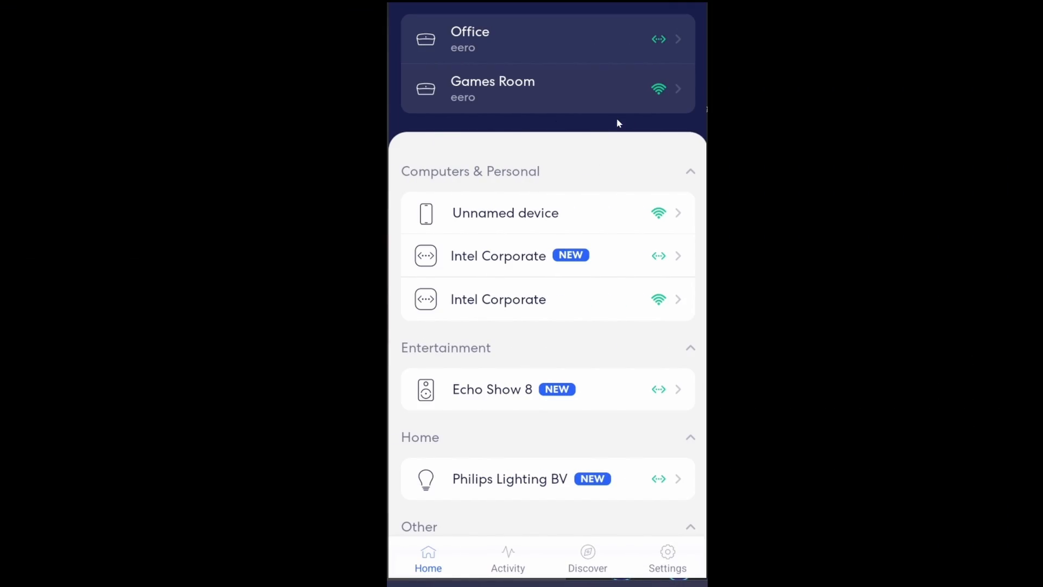
pyautogui.moveTo(588, 97)
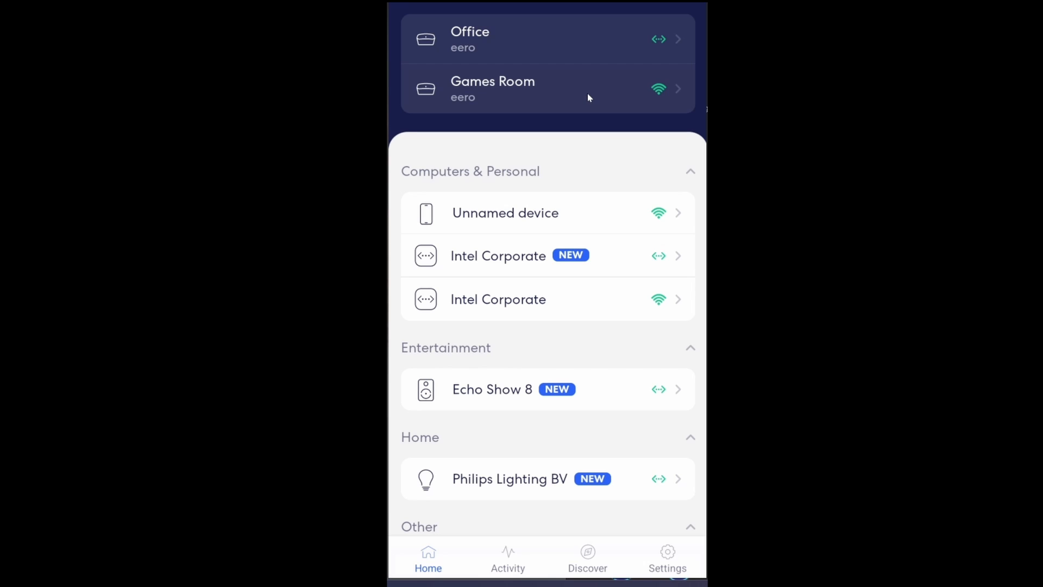
pyautogui.moveTo(622, 169)
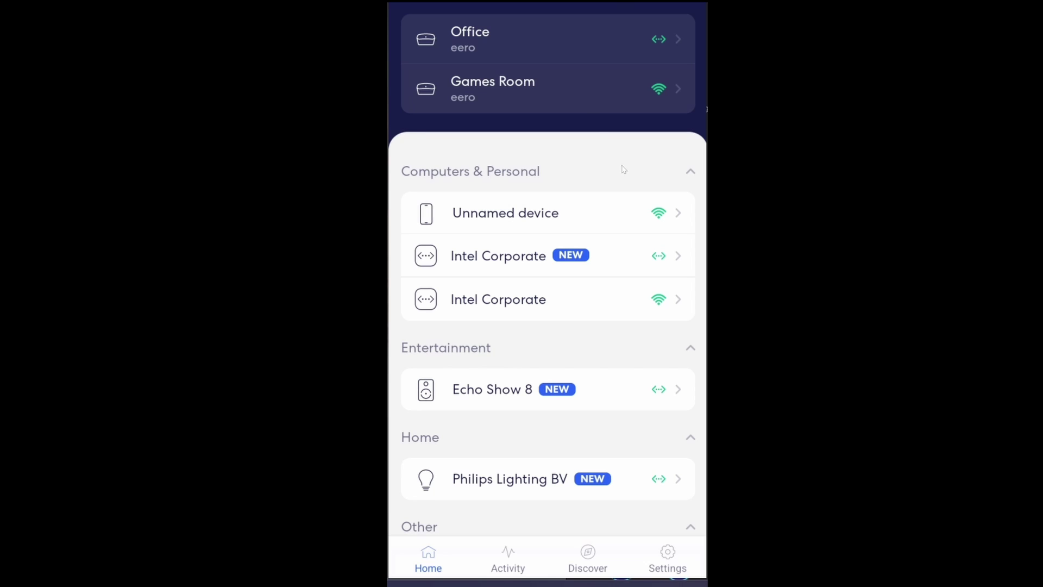
pyautogui.moveTo(634, 42)
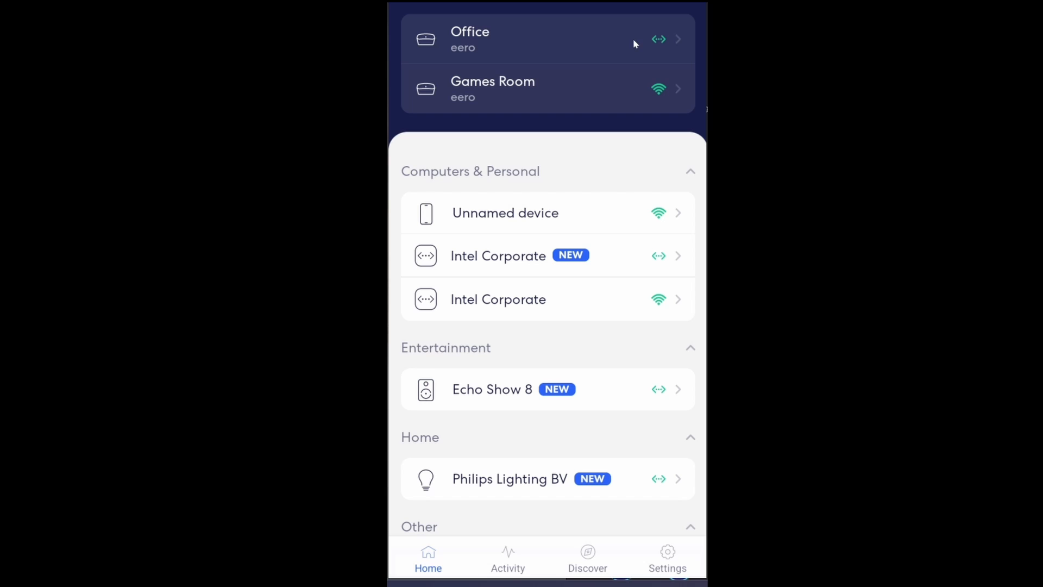
pyautogui.moveTo(663, 80)
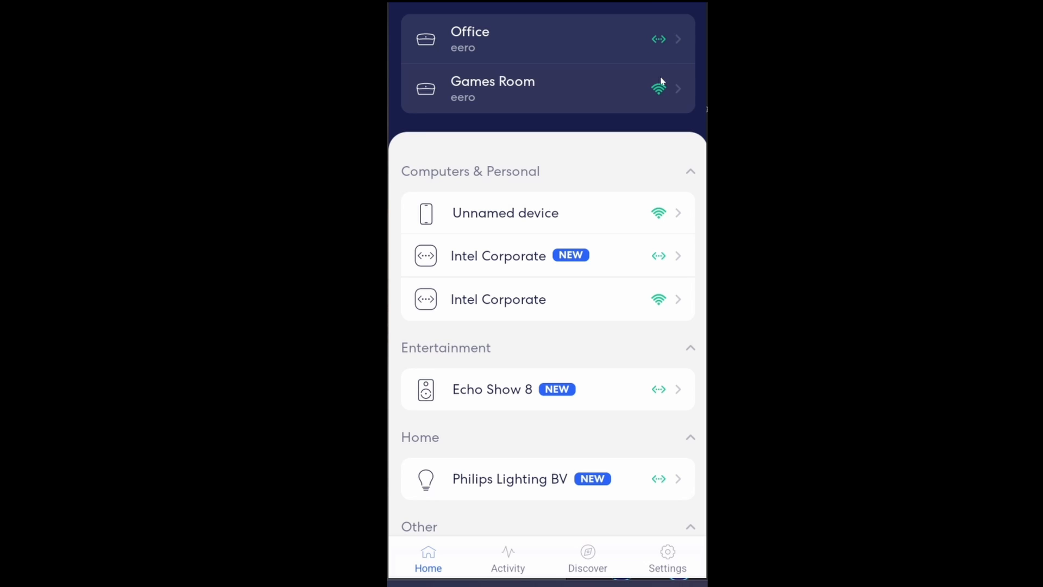
pyautogui.moveTo(666, 36)
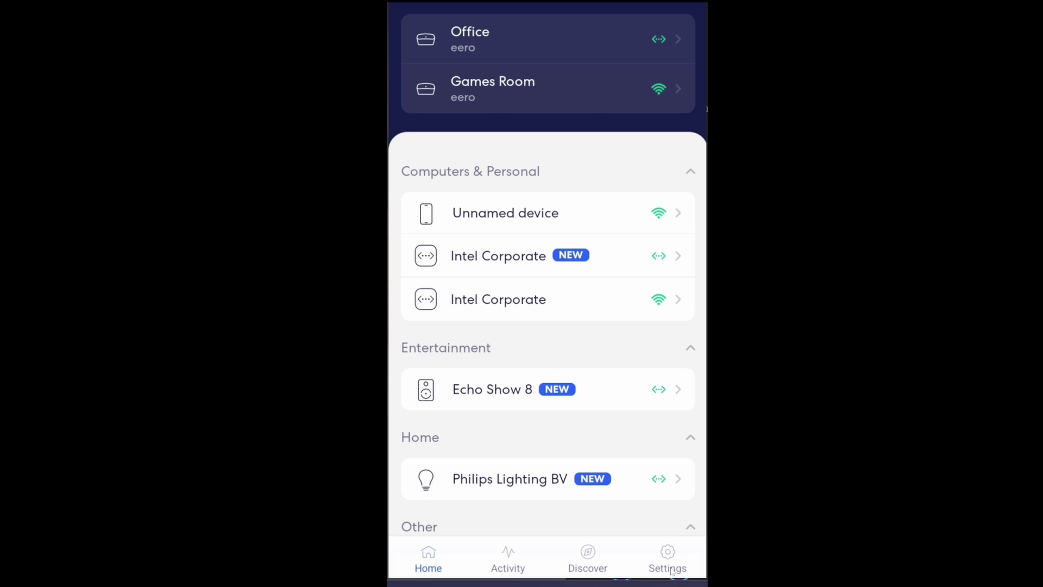
pyautogui.moveTo(671, 565)
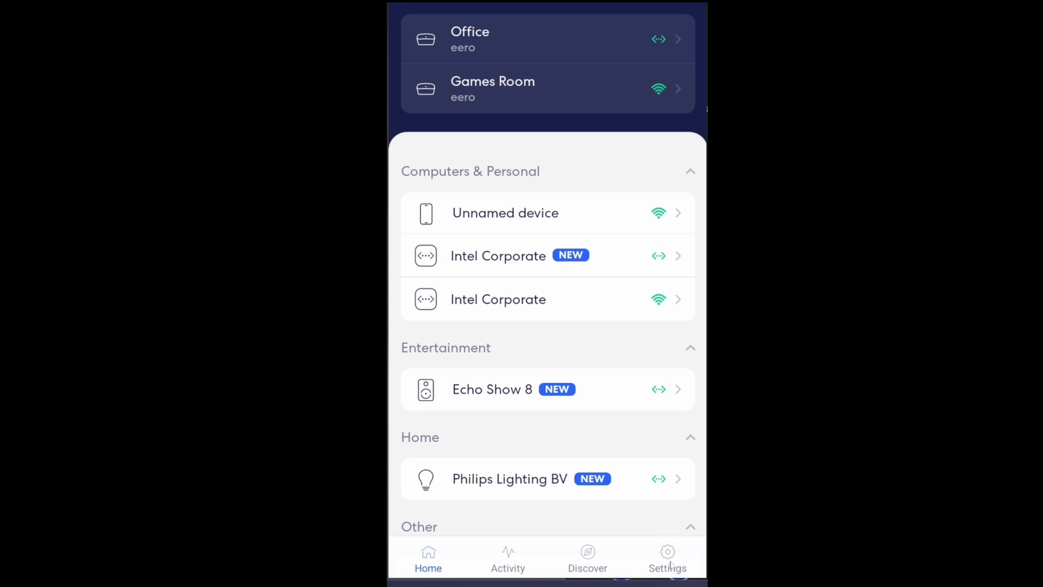
# Step: Go from eero Settings to Network Settings and open DHCP & NAT, with Bridge selected
pyautogui.click(668, 551)
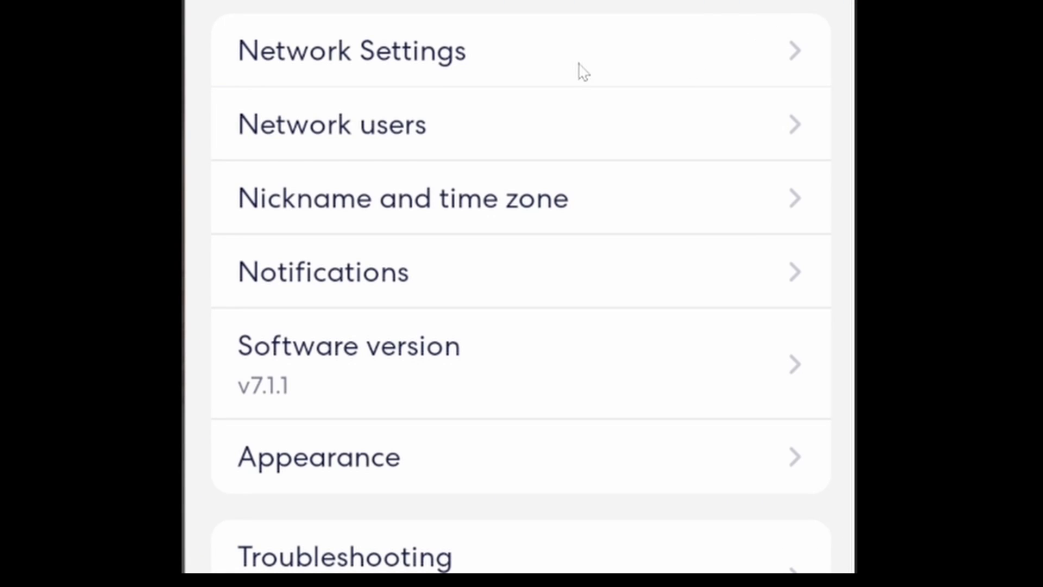
pyautogui.scroll(-3)
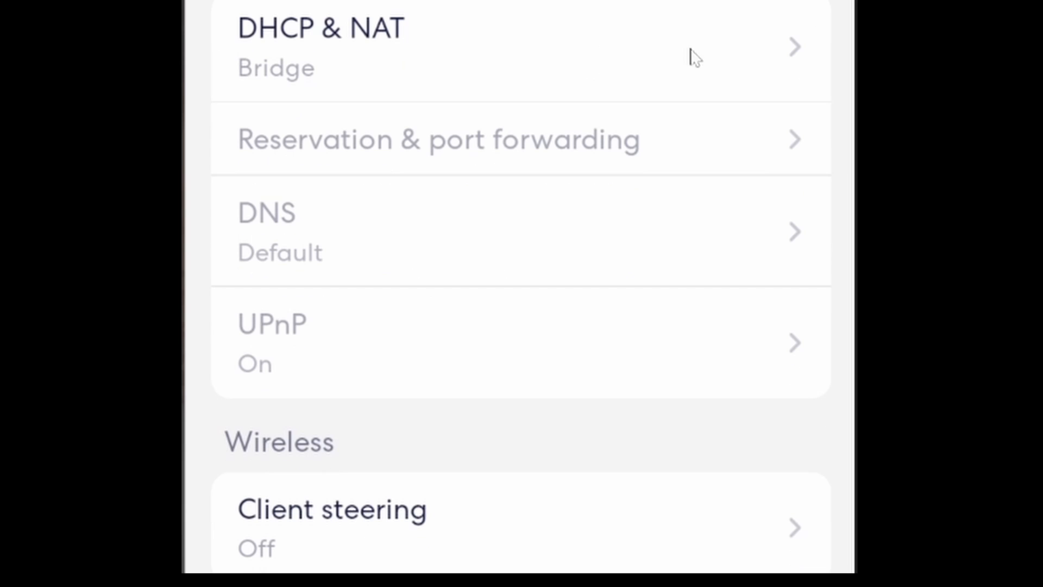
pyautogui.moveTo(444, 51)
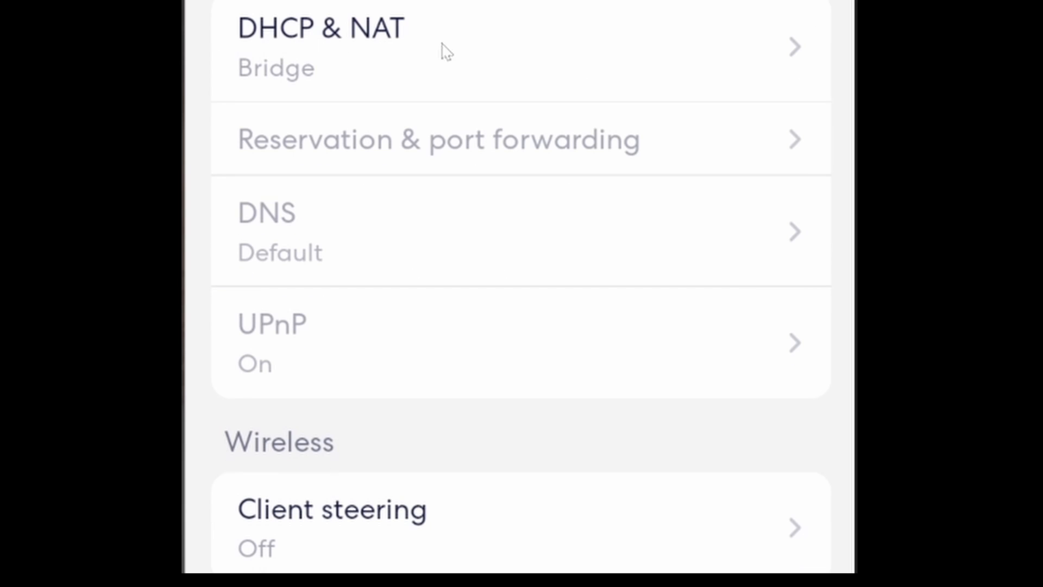
pyautogui.click(321, 27)
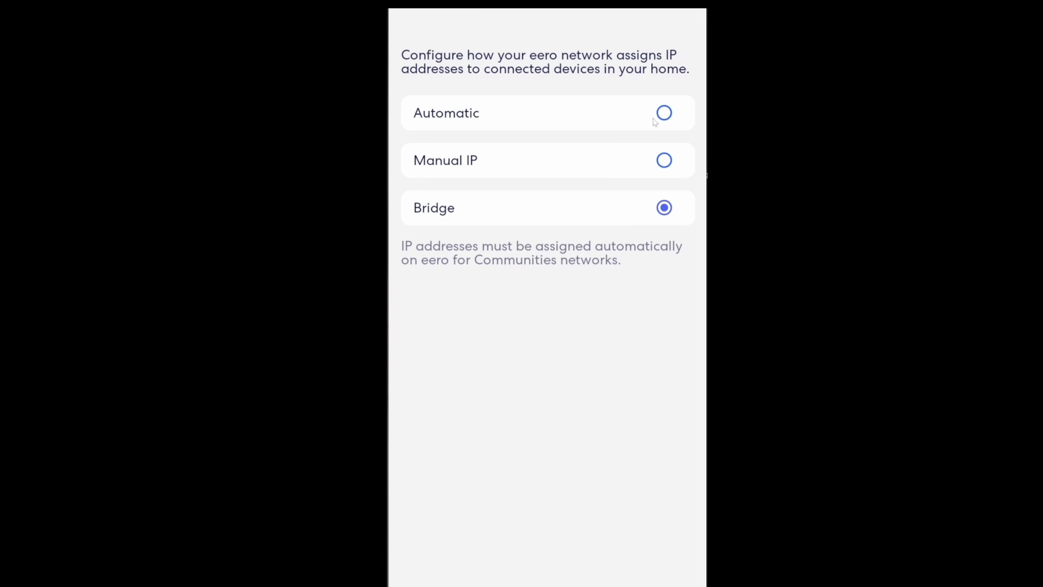
pyautogui.moveTo(636, 208)
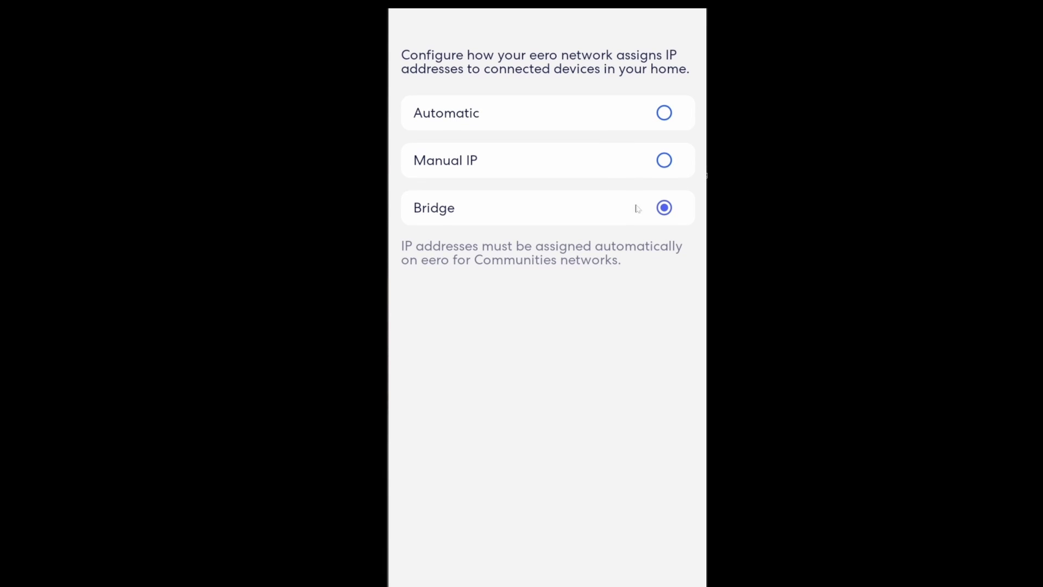
pyautogui.moveTo(635, 216)
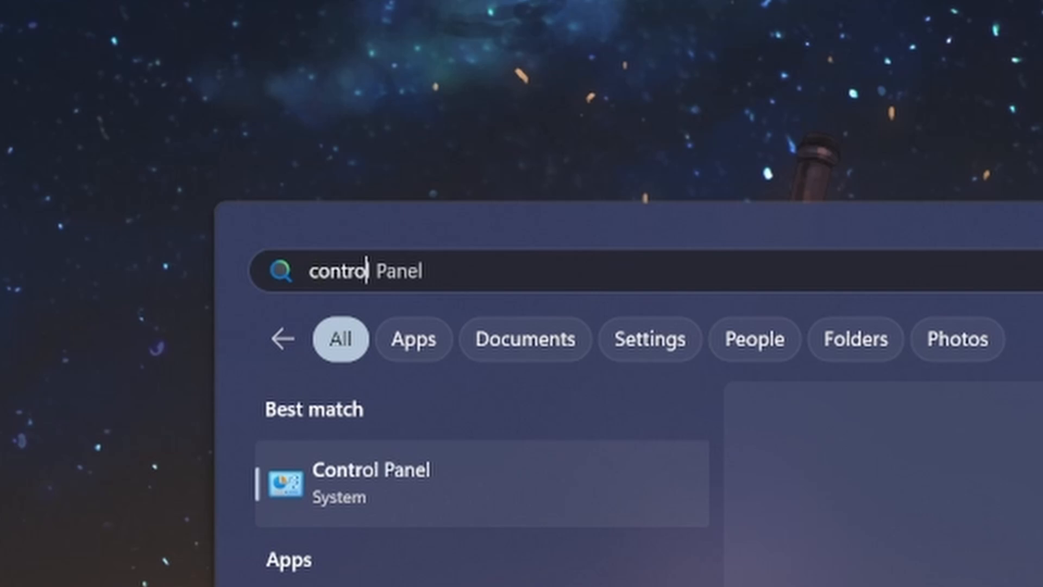
# Step: Launch Control Panel, set View by to Small icons, and open Network and Sharing Centre
pyautogui.click(371, 484)
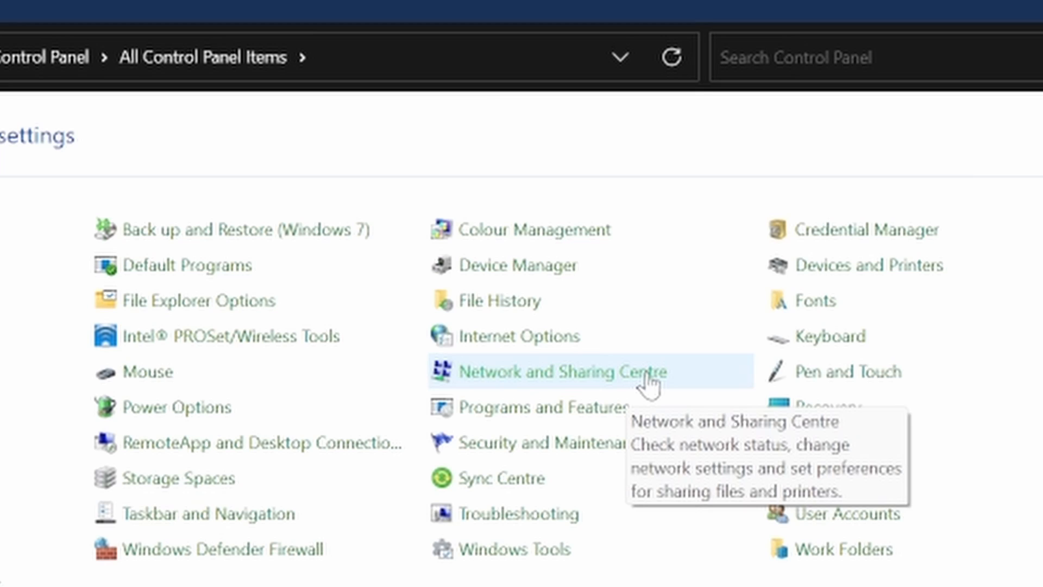
pyautogui.click(914, 169)
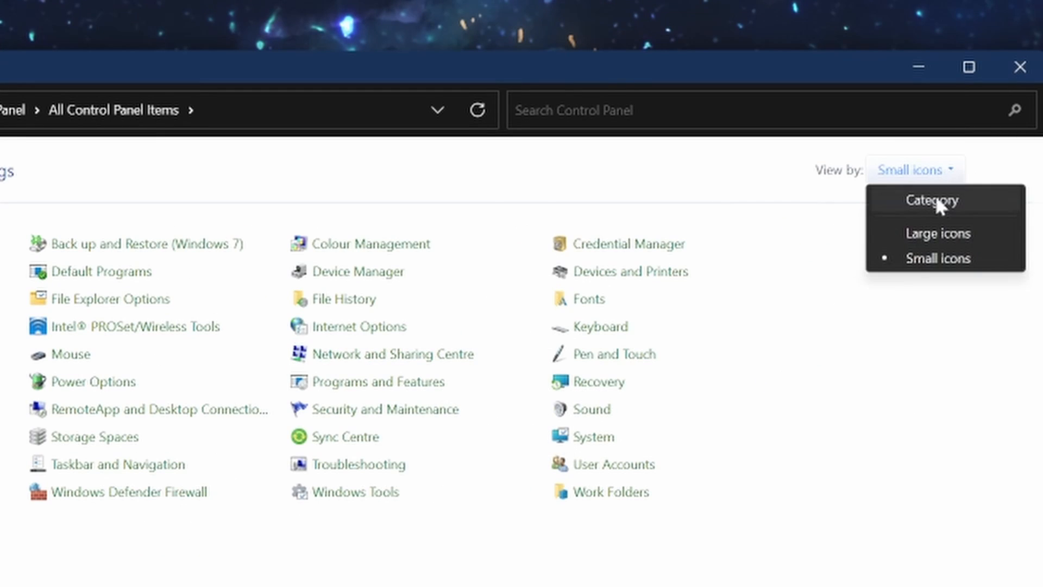
pyautogui.click(936, 200)
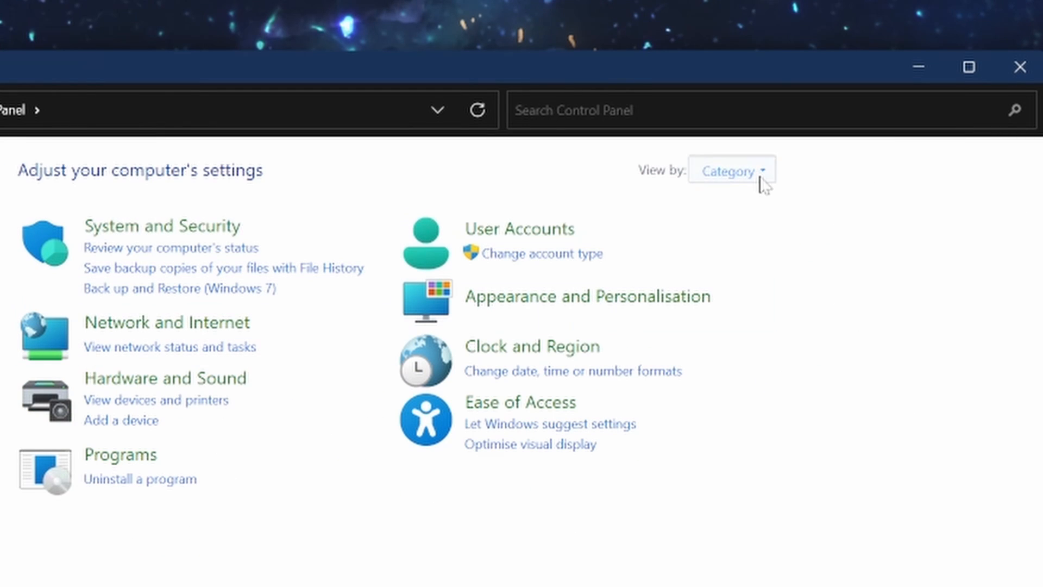
pyautogui.click(731, 171)
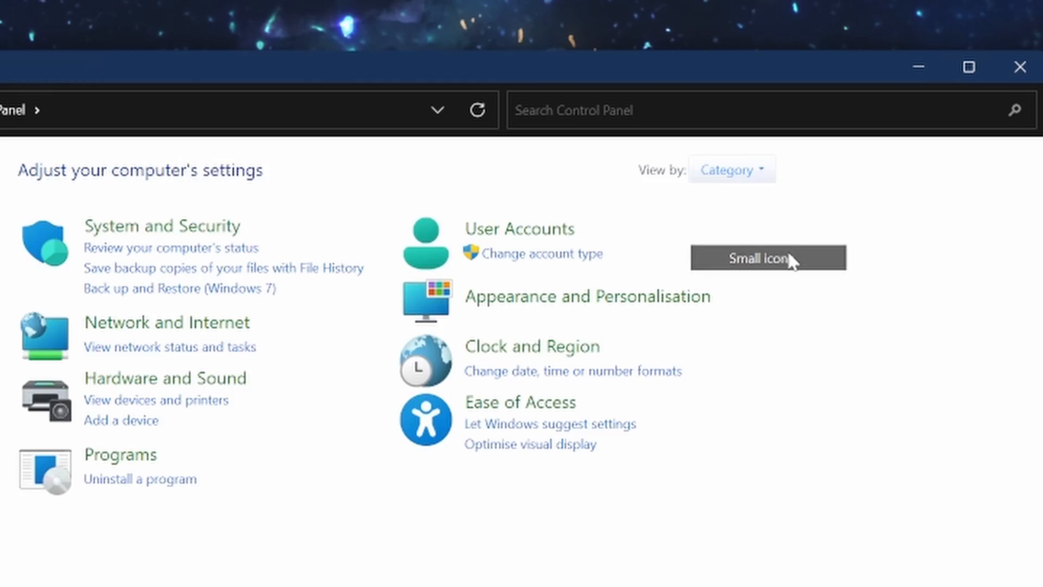
pyautogui.click(765, 258)
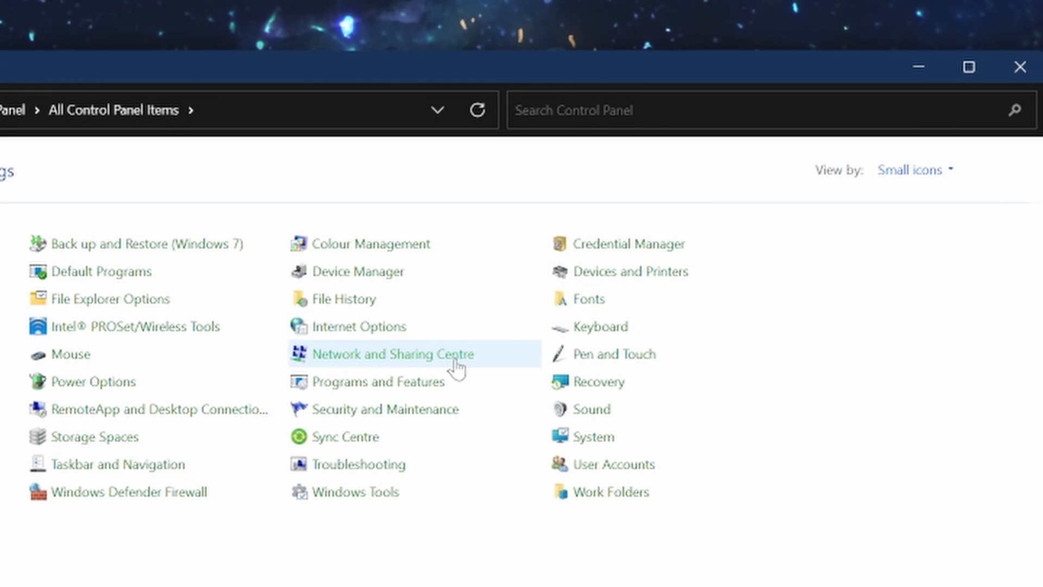
pyautogui.click(395, 354)
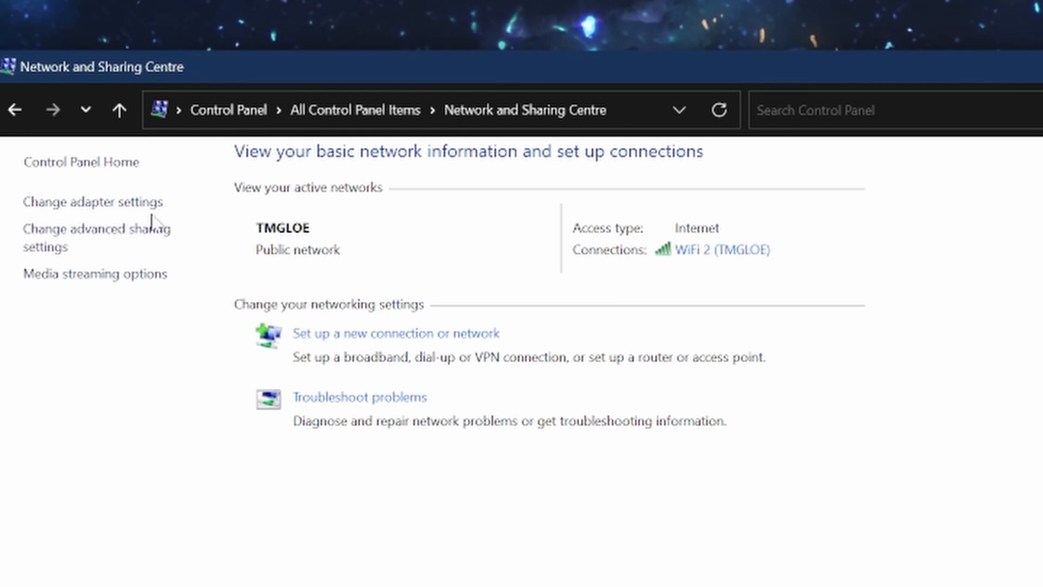
# Step: From Change adapter settings, open the WiFi 2 connection's Properties window
pyautogui.click(93, 202)
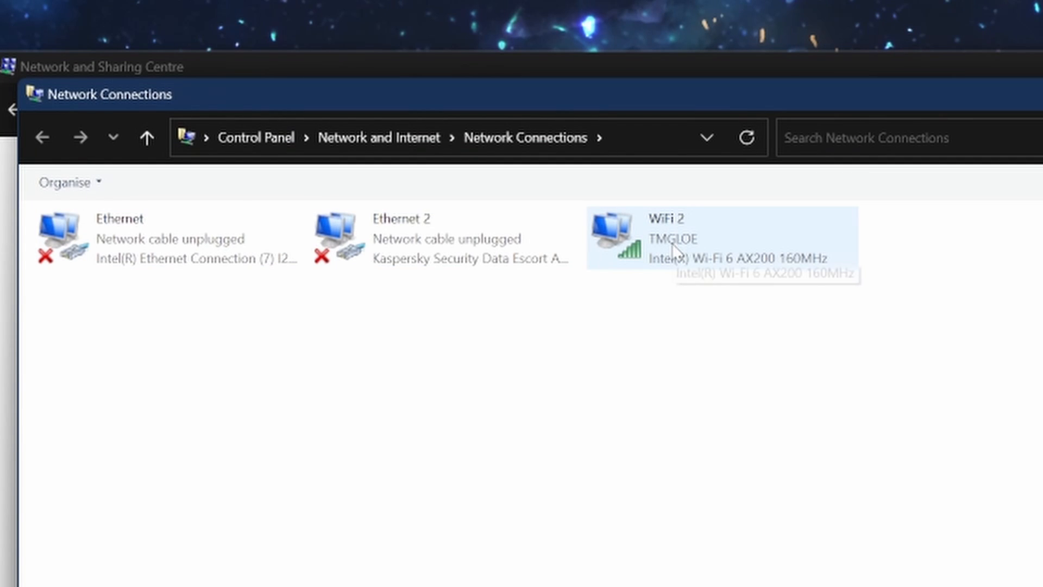
pyautogui.rightClick(680, 251)
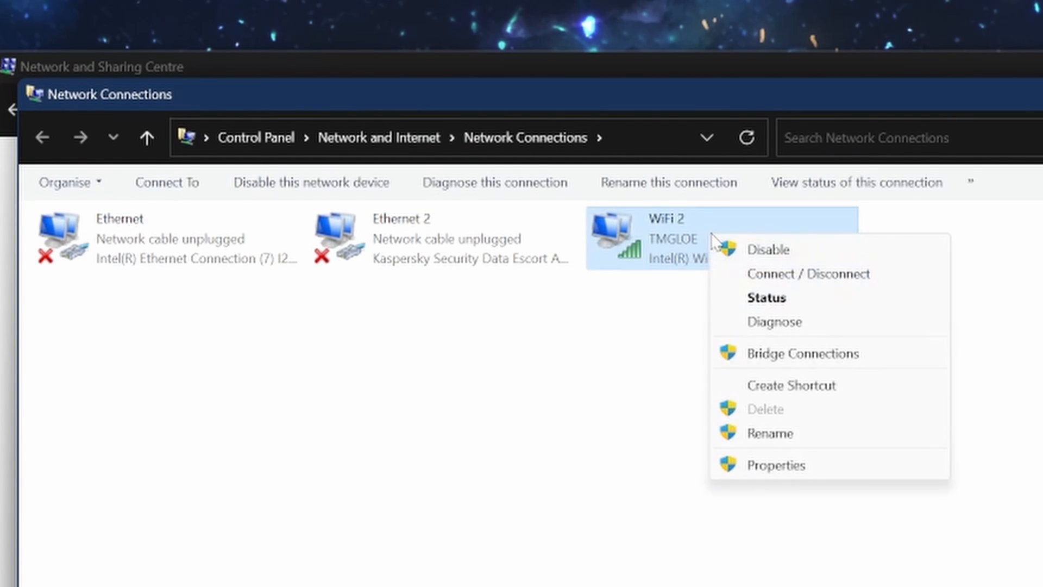
pyautogui.moveTo(790, 482)
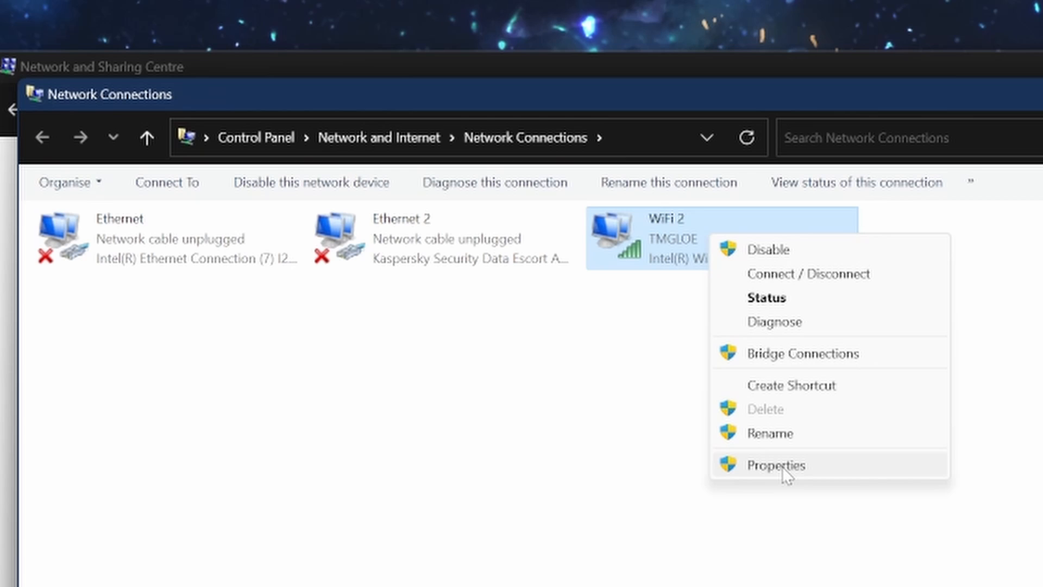
pyautogui.click(776, 465)
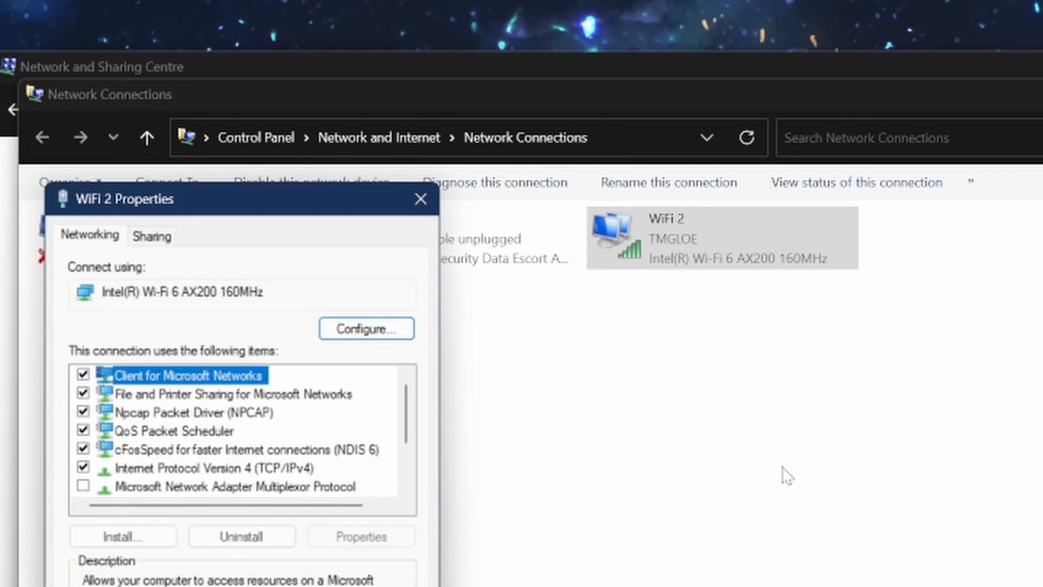
pyautogui.moveTo(401, 345)
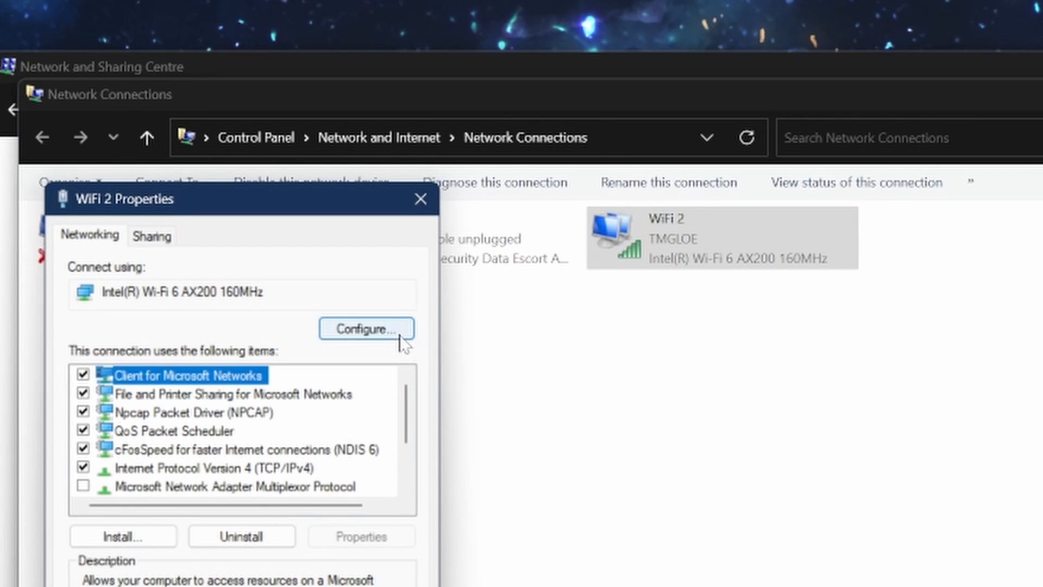
# Step: On the adapter's Advanced tab, review 802.11a/b/g Wireless Mode values, then select 802.11n/ac/ax Wireless Mode
pyautogui.click(367, 328)
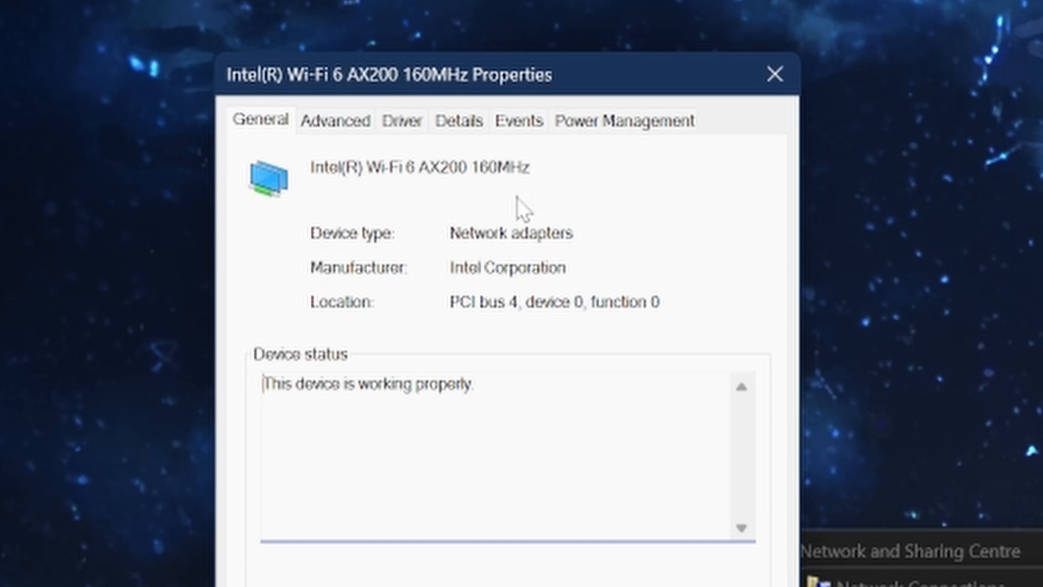
pyautogui.moveTo(351, 144)
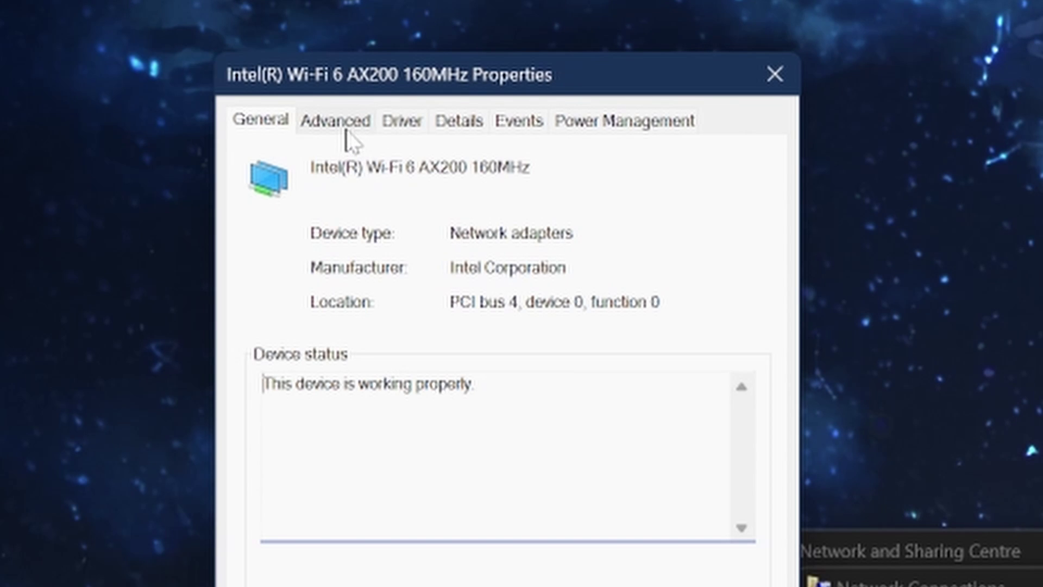
pyautogui.click(335, 120)
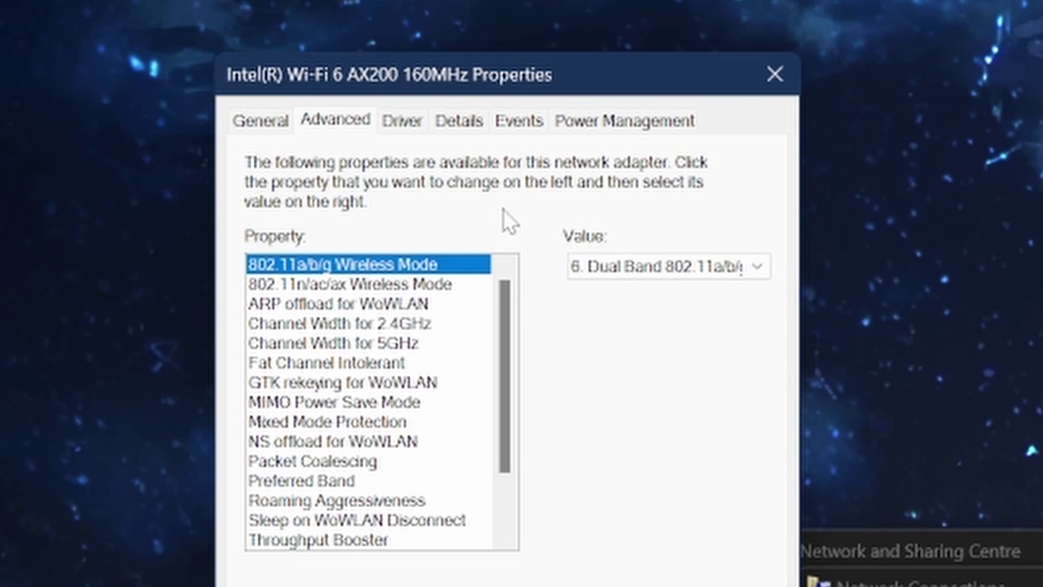
pyautogui.moveTo(473, 230)
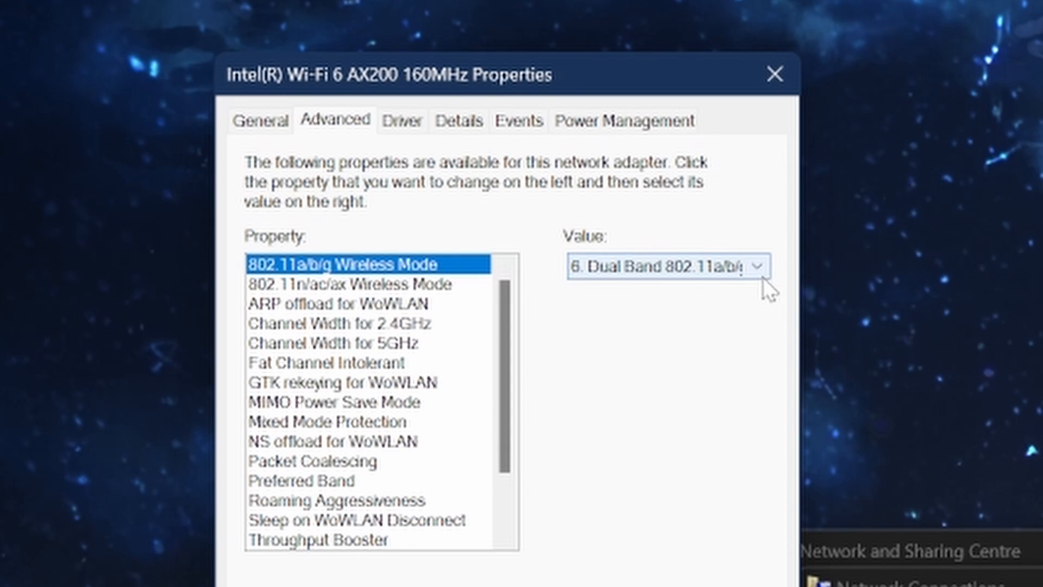
pyautogui.click(761, 266)
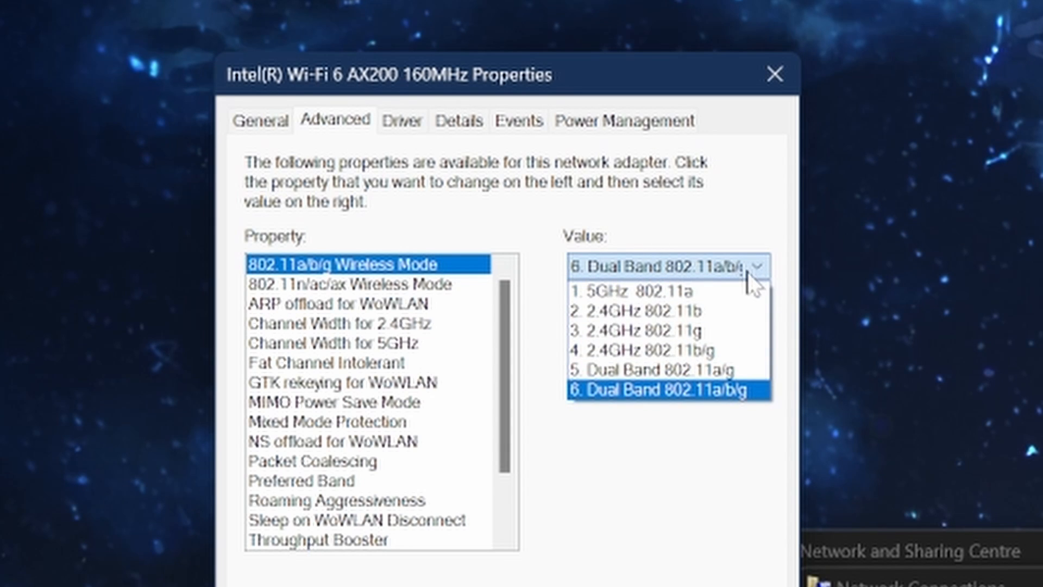
pyautogui.moveTo(662, 371)
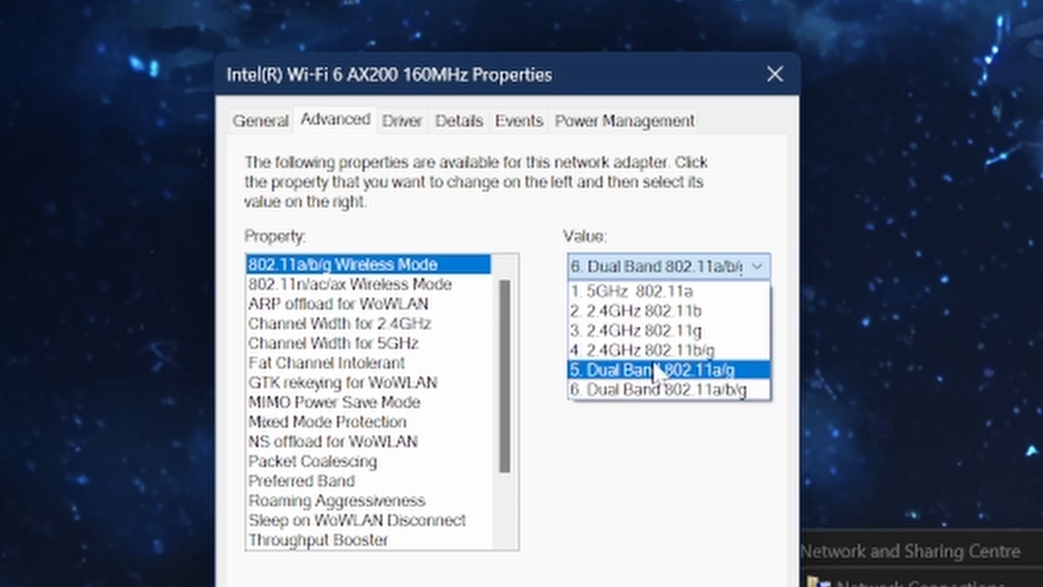
pyautogui.moveTo(725, 304)
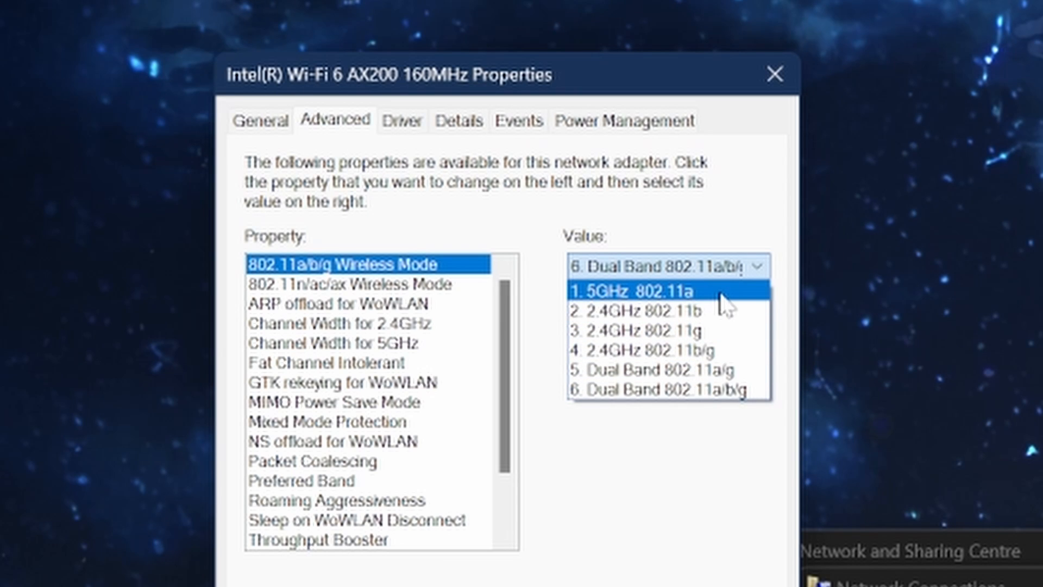
pyautogui.moveTo(665, 305)
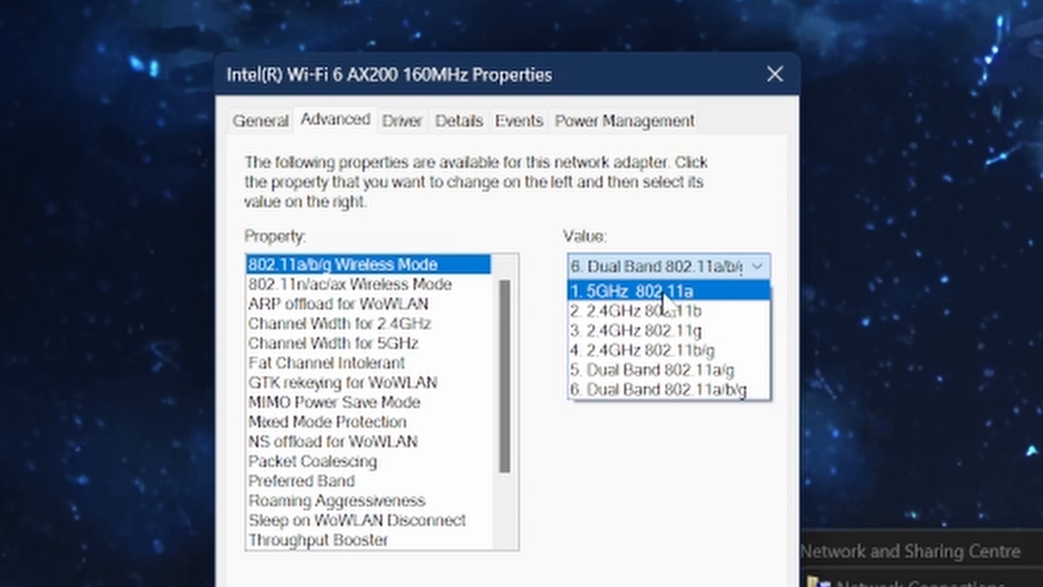
pyautogui.click(349, 285)
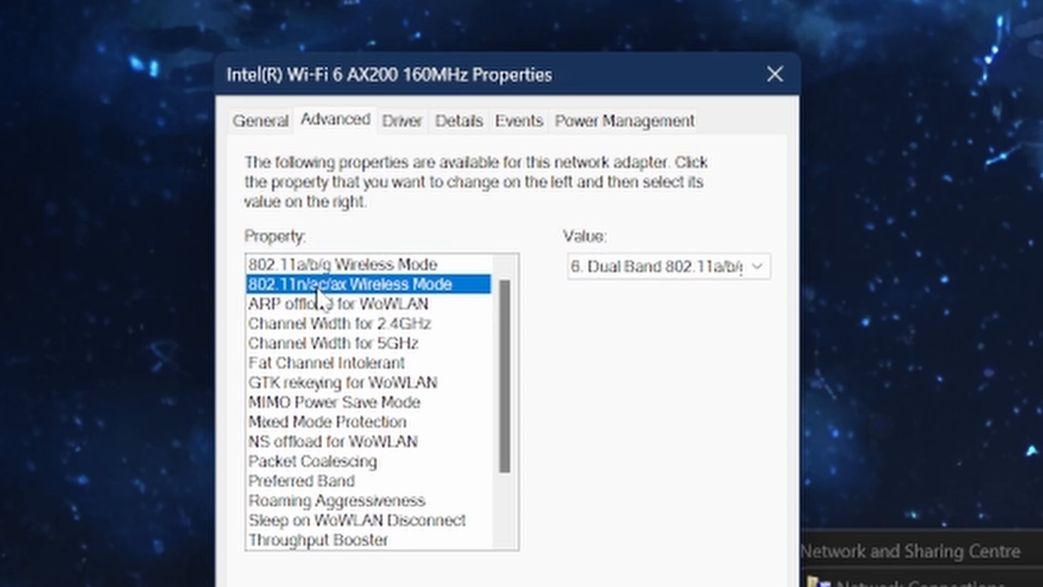